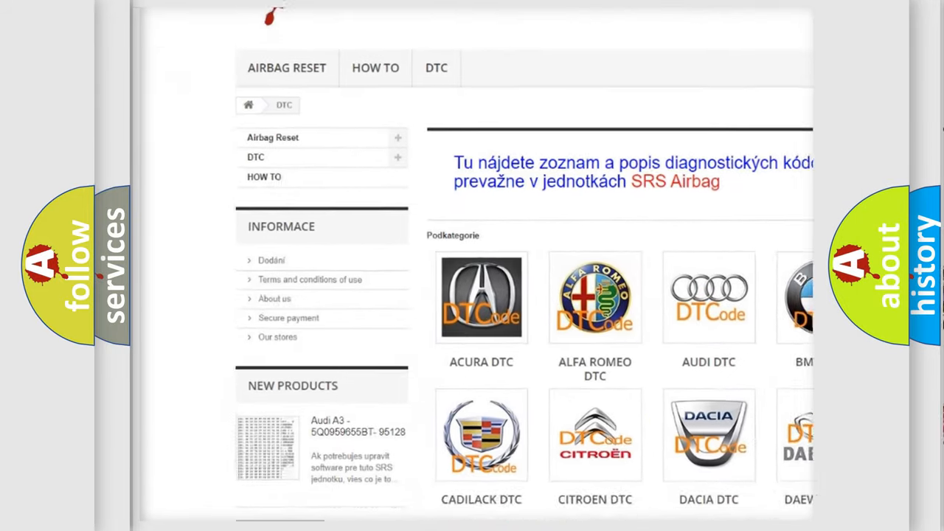
scroll("down", 3)
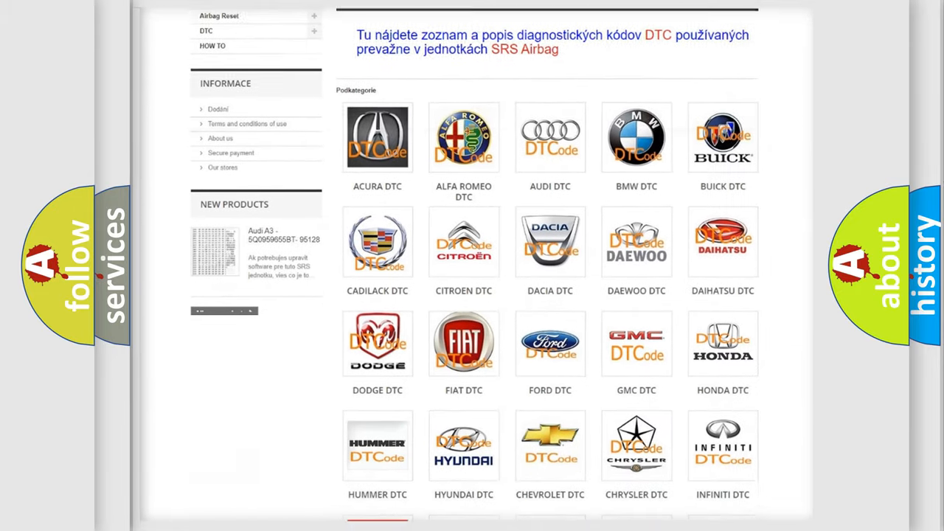
scroll("down", 3)
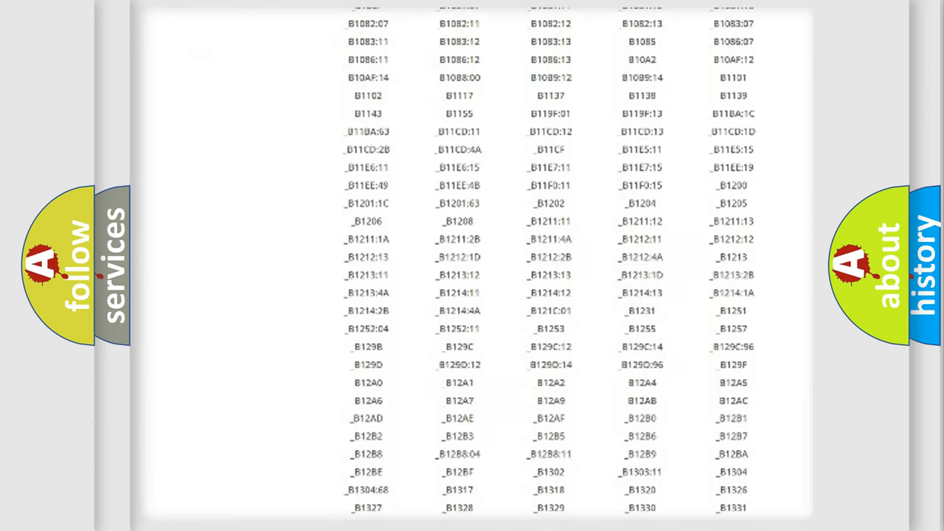
scroll("down", 3)
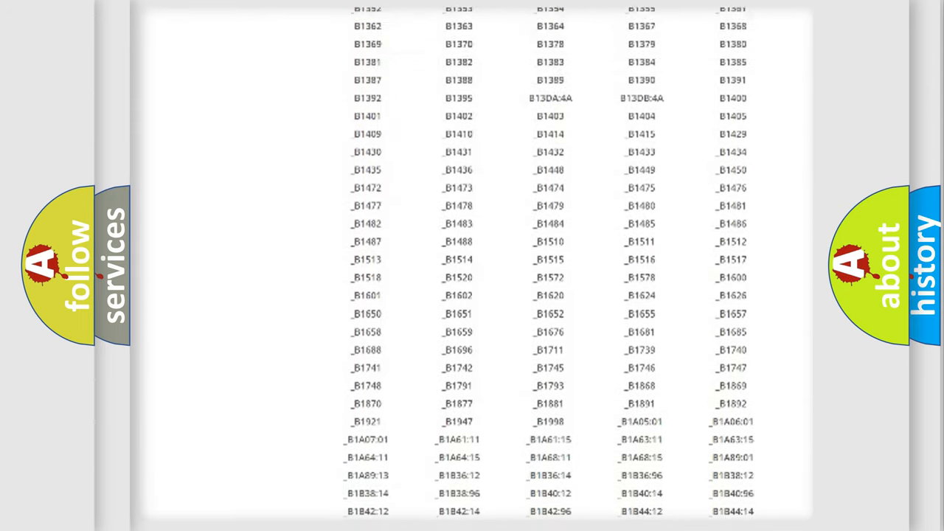